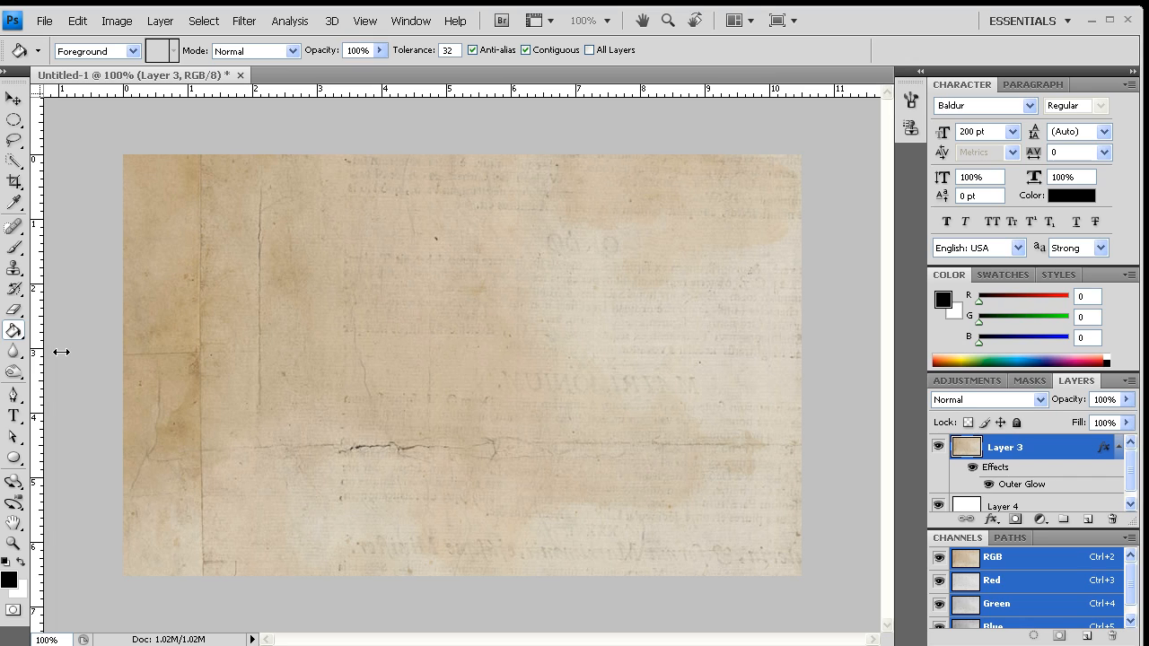
{"action": "mouse_move", "coordinate": [74, 352]}
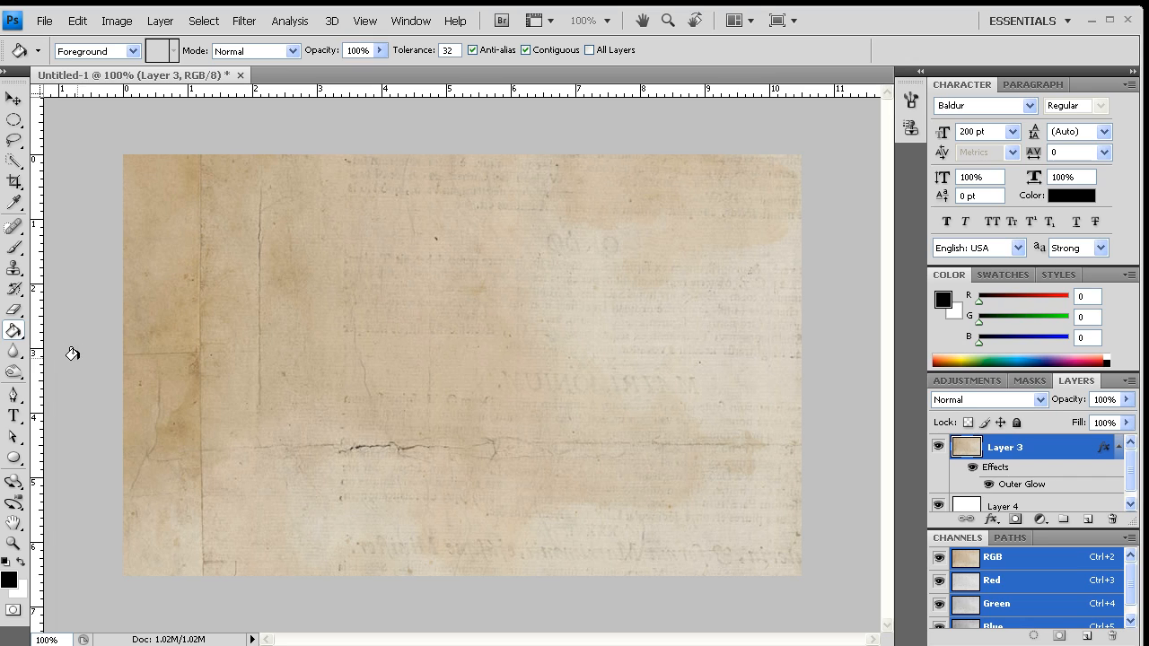
{"action": "mouse_move", "coordinate": [399, 351]}
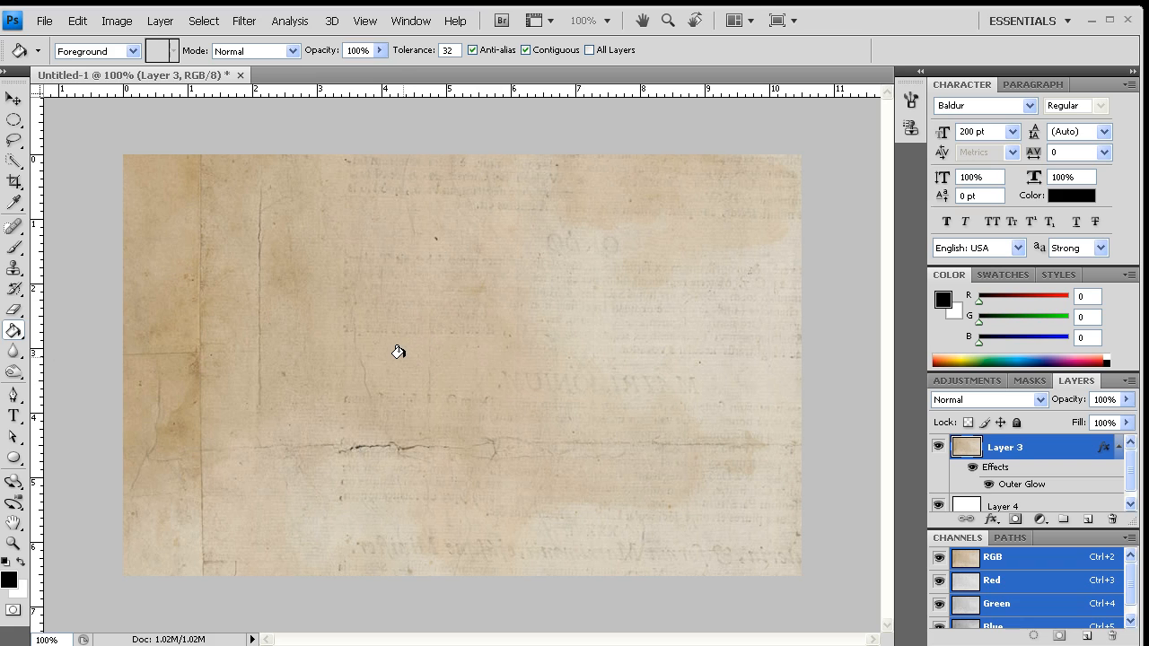
{"action": "mouse_move", "coordinate": [158, 338]}
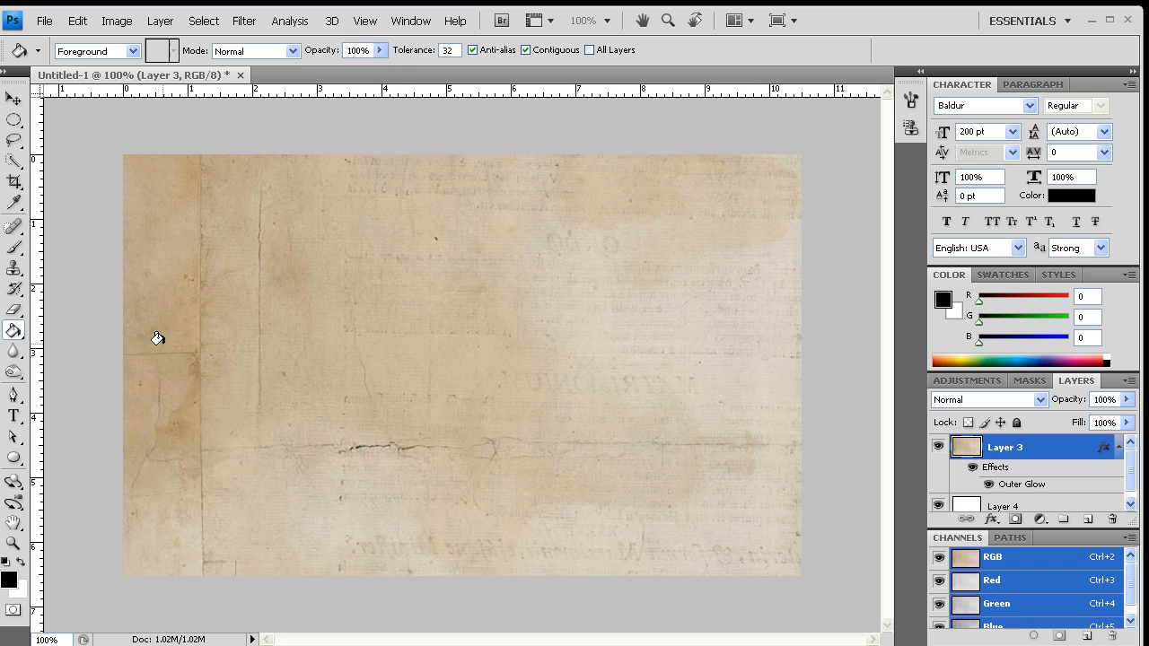
{"action": "mouse_move", "coordinate": [391, 417]}
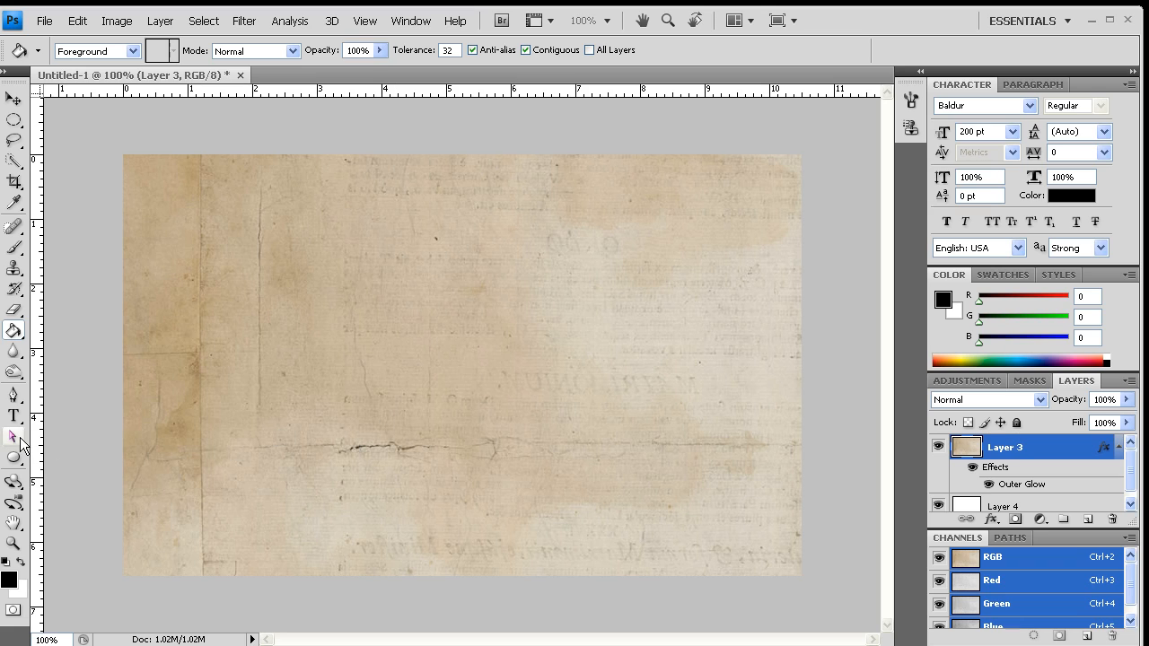
Draw a curved strip path with the Pen tool and fill it with black on a new layer.
{"action": "left_click", "coordinate": [14, 396]}
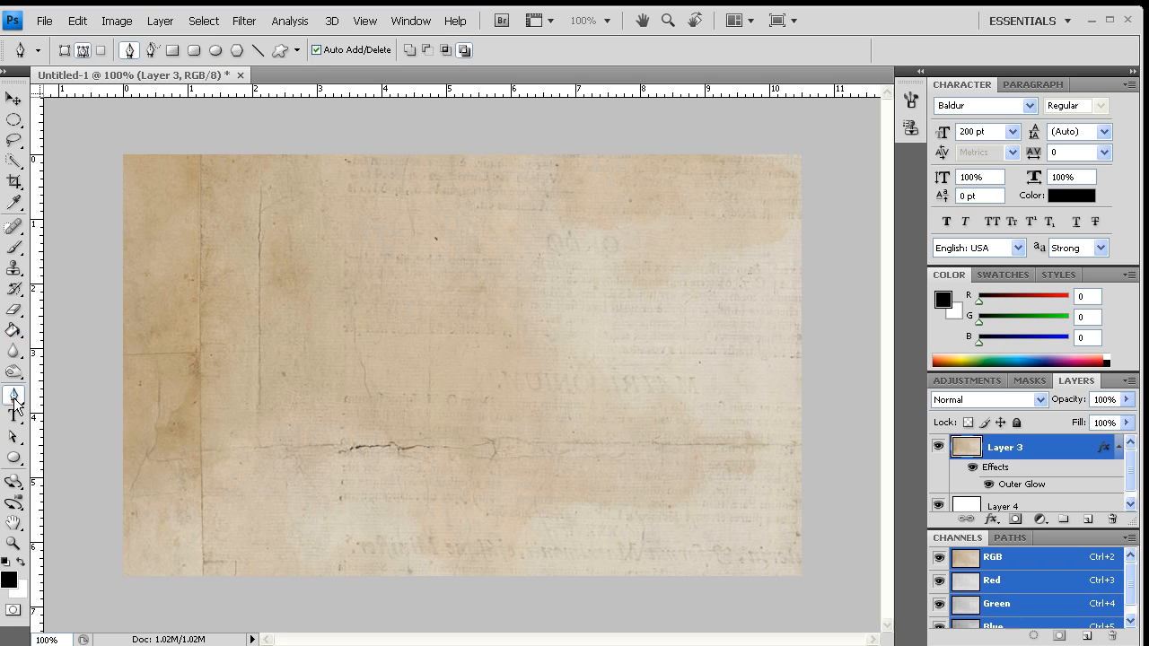
{"action": "mouse_move", "coordinate": [87, 54]}
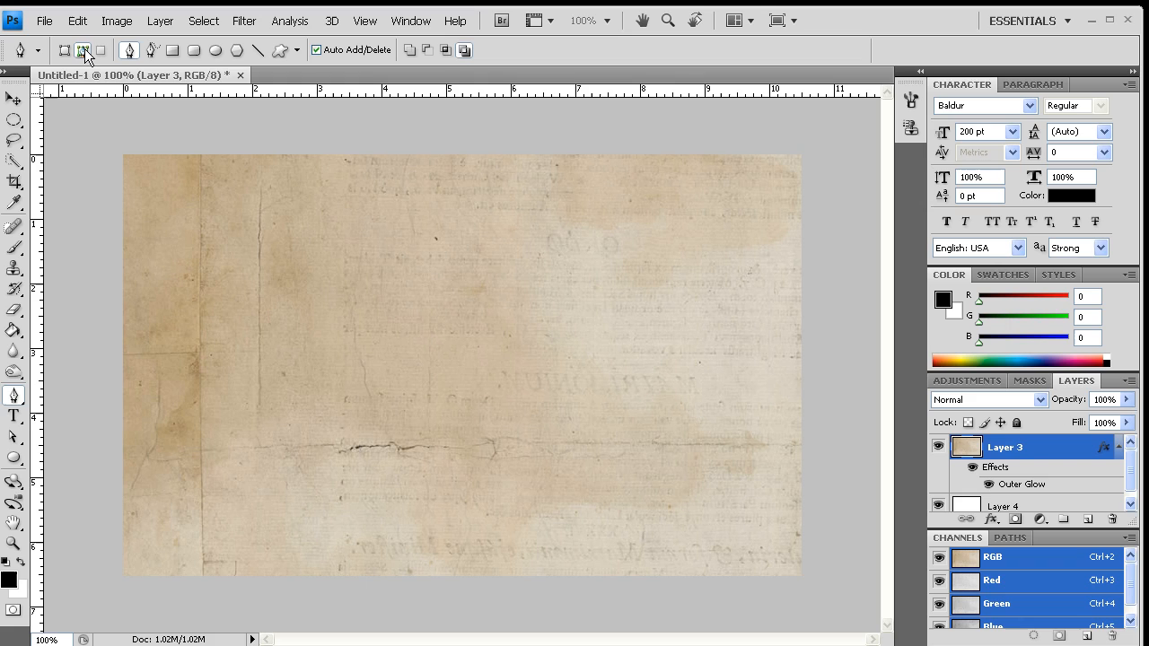
{"action": "mouse_move", "coordinate": [88, 342]}
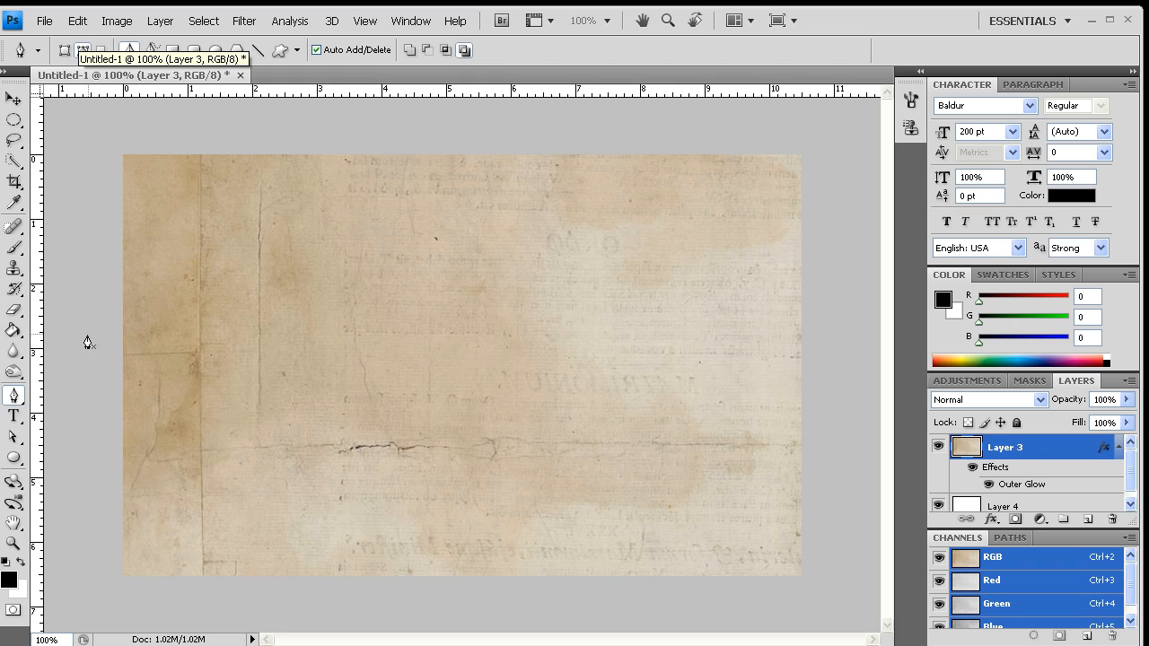
{"action": "mouse_move", "coordinate": [97, 327]}
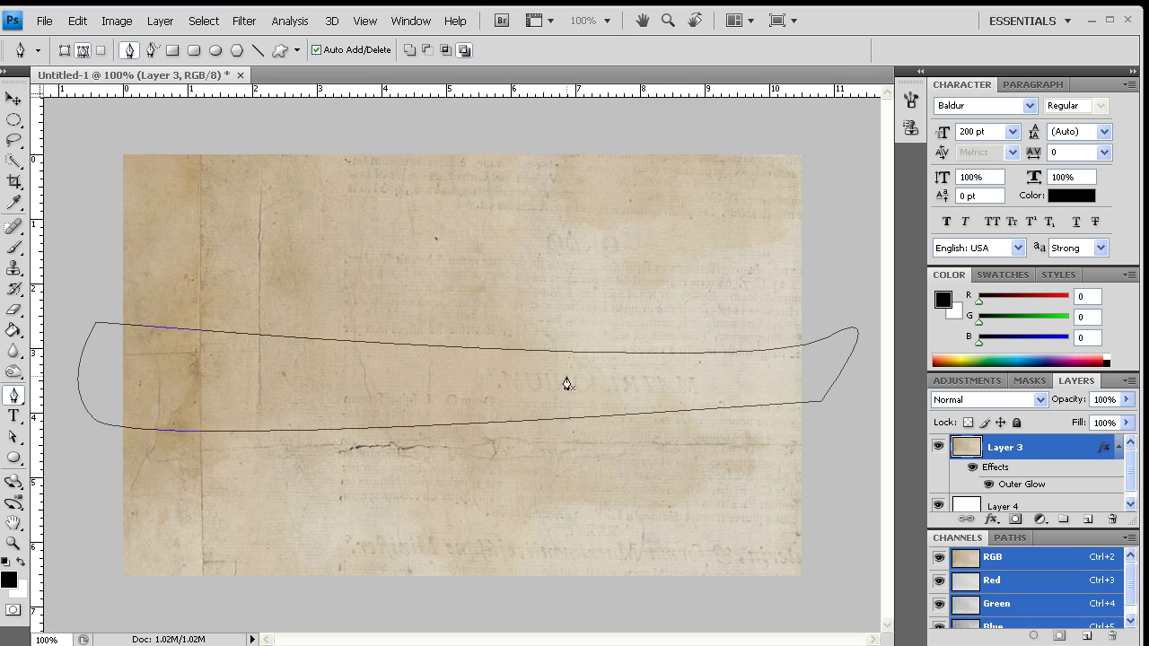
{"action": "right_click", "coordinate": [566, 384]}
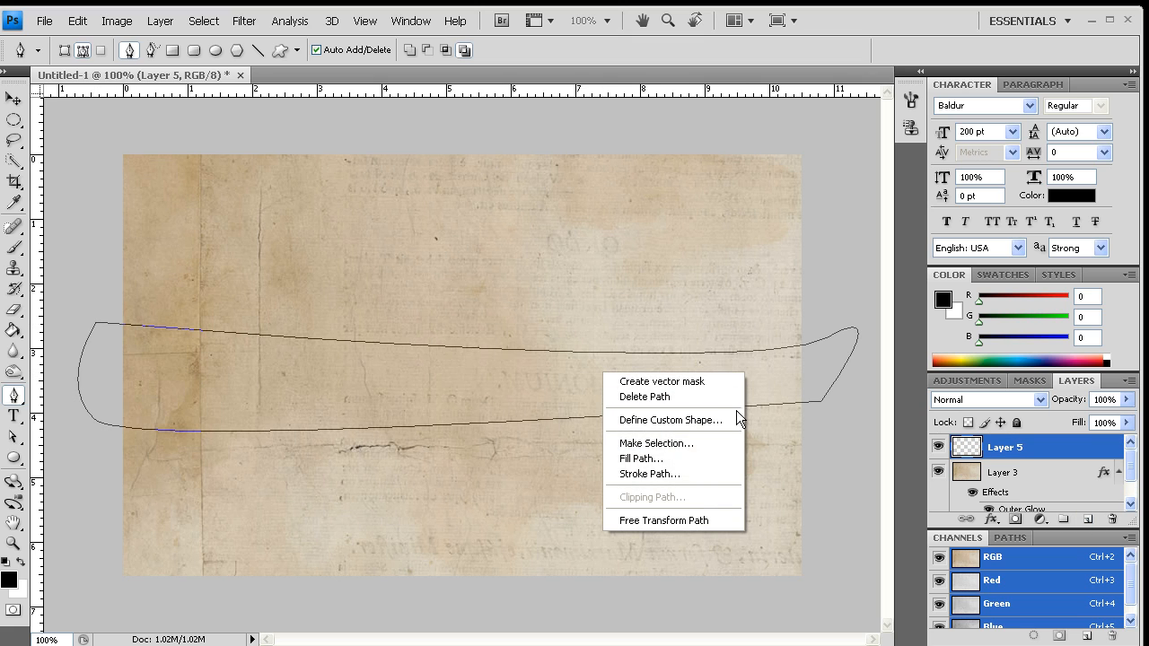
{"action": "left_click", "coordinate": [643, 460]}
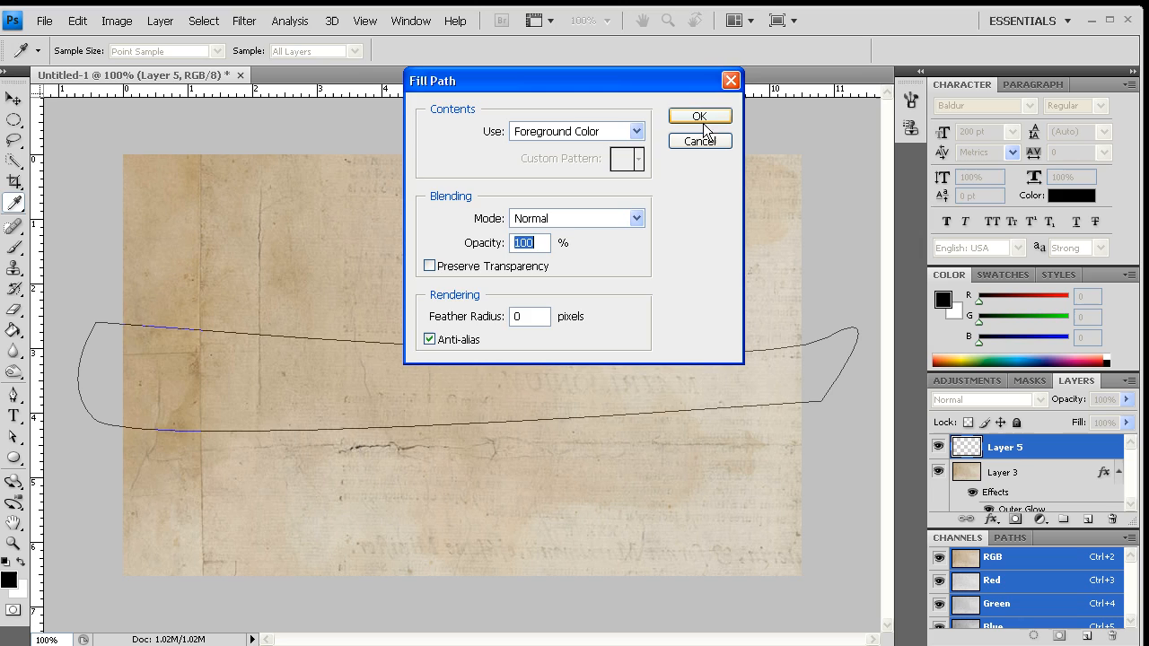
{"action": "left_click", "coordinate": [700, 115]}
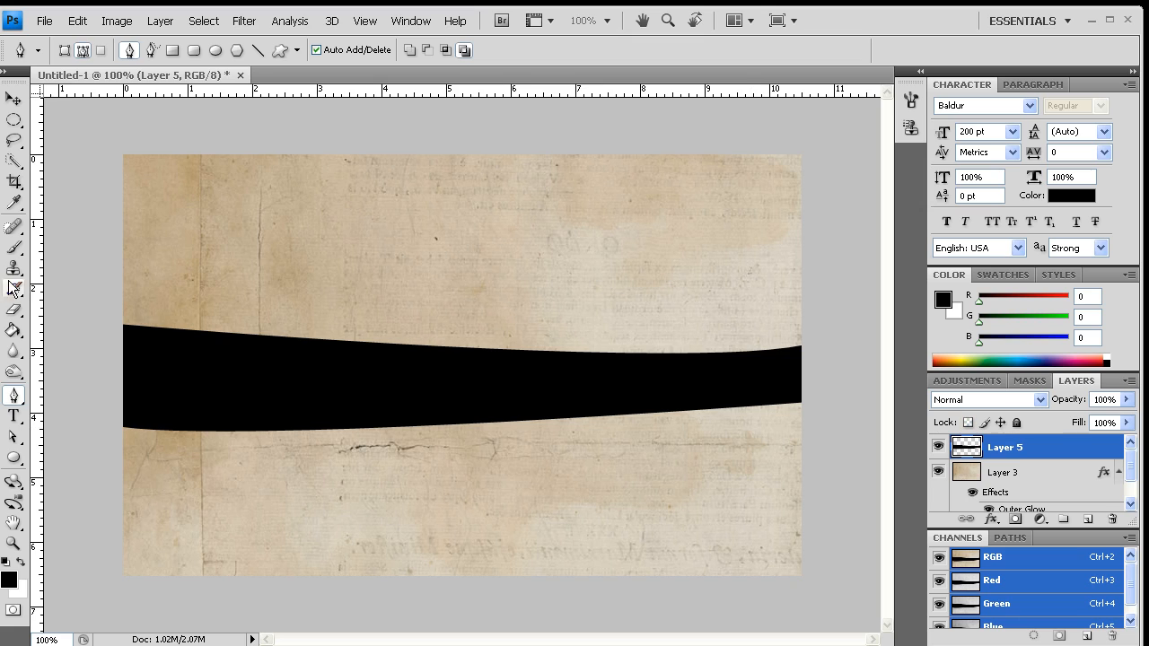
Erase the band's top, bottom and right end with a larger spatter brush into a ragged torn shape.
{"action": "left_click", "coordinate": [15, 311]}
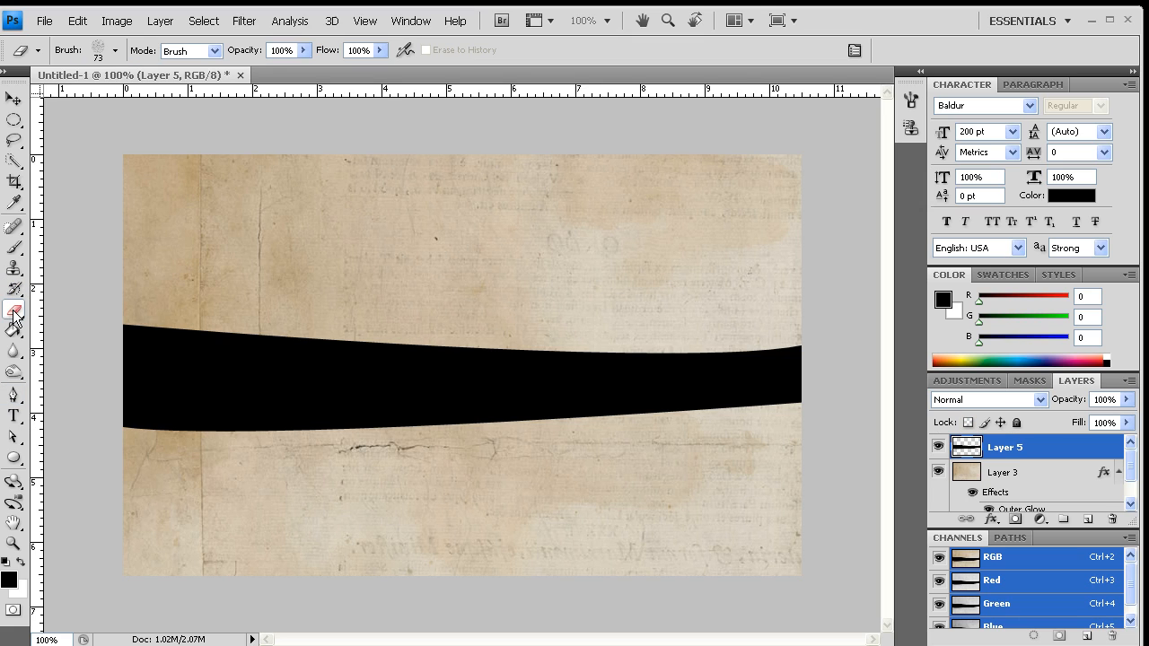
{"action": "left_click", "coordinate": [114, 50]}
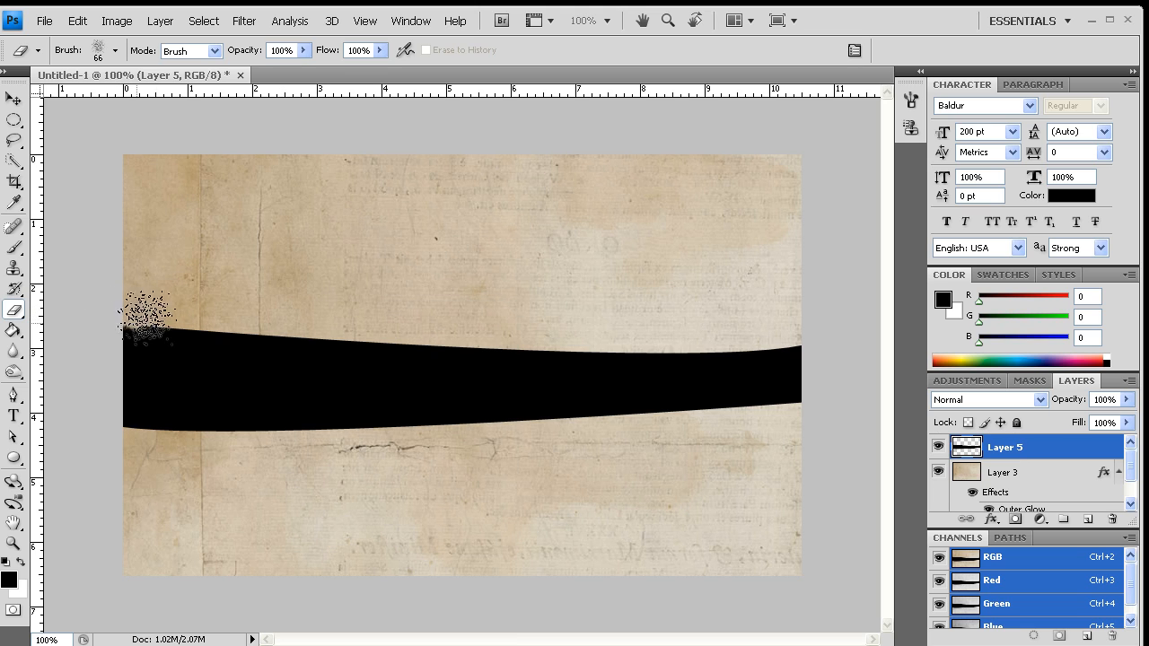
{"action": "left_click_drag", "start_coordinate": [148, 337], "coordinate": [255, 337]}
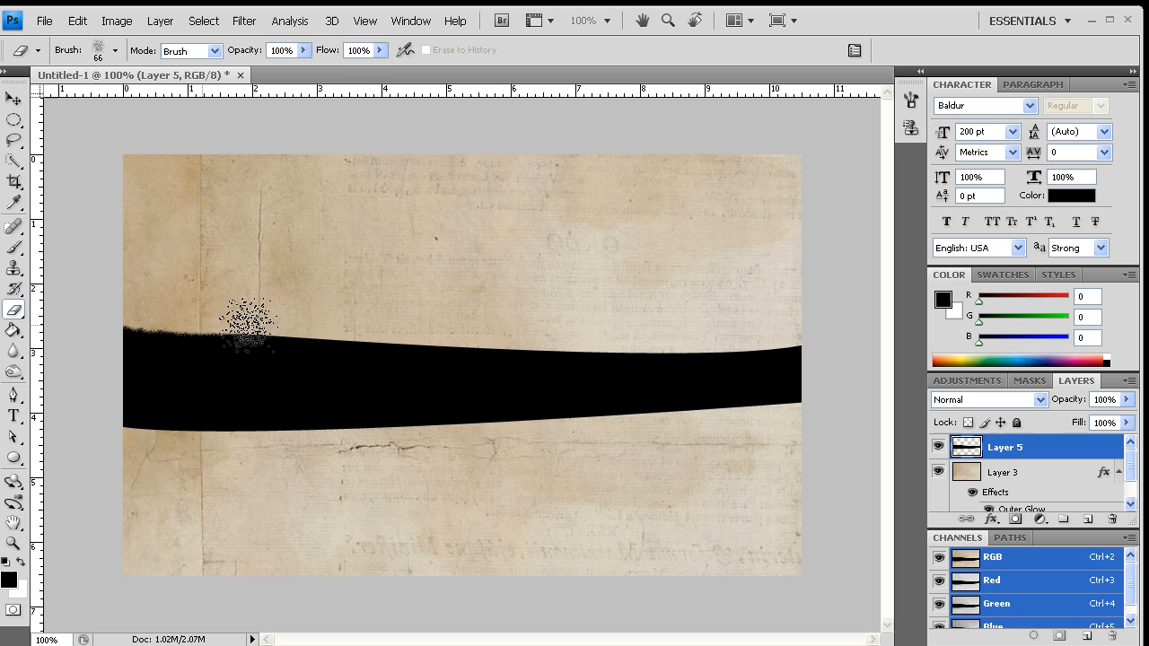
{"action": "left_click", "coordinate": [111, 50]}
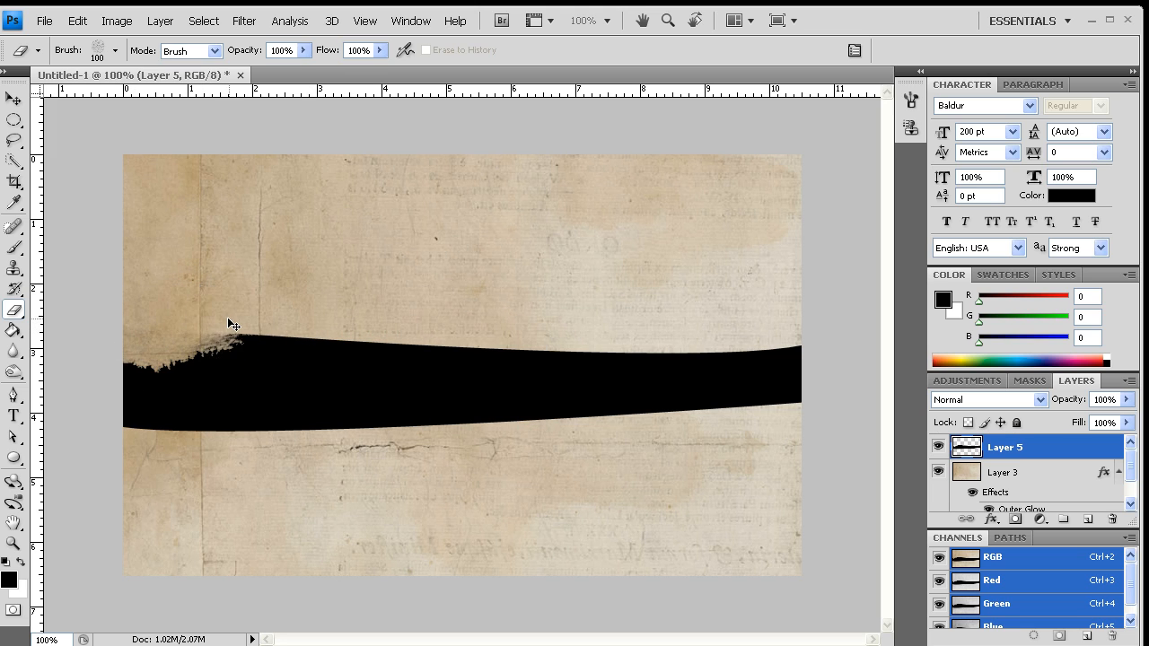
{"action": "left_click", "coordinate": [144, 314]}
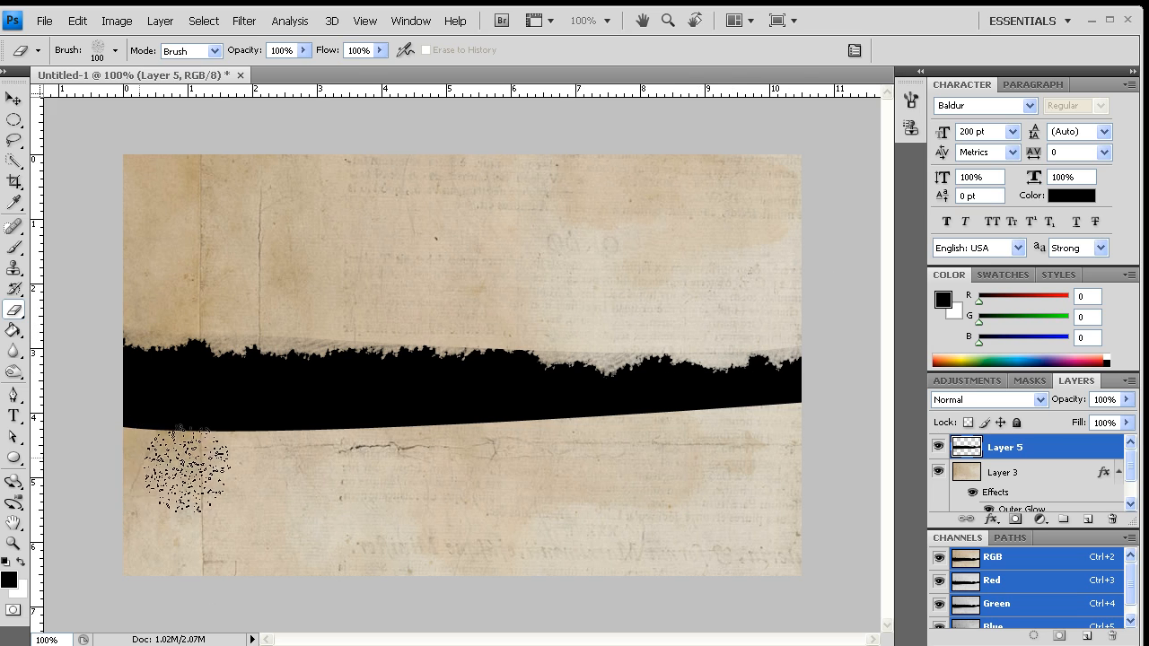
{"action": "left_click_drag", "start_coordinate": [183, 470], "coordinate": [273, 464]}
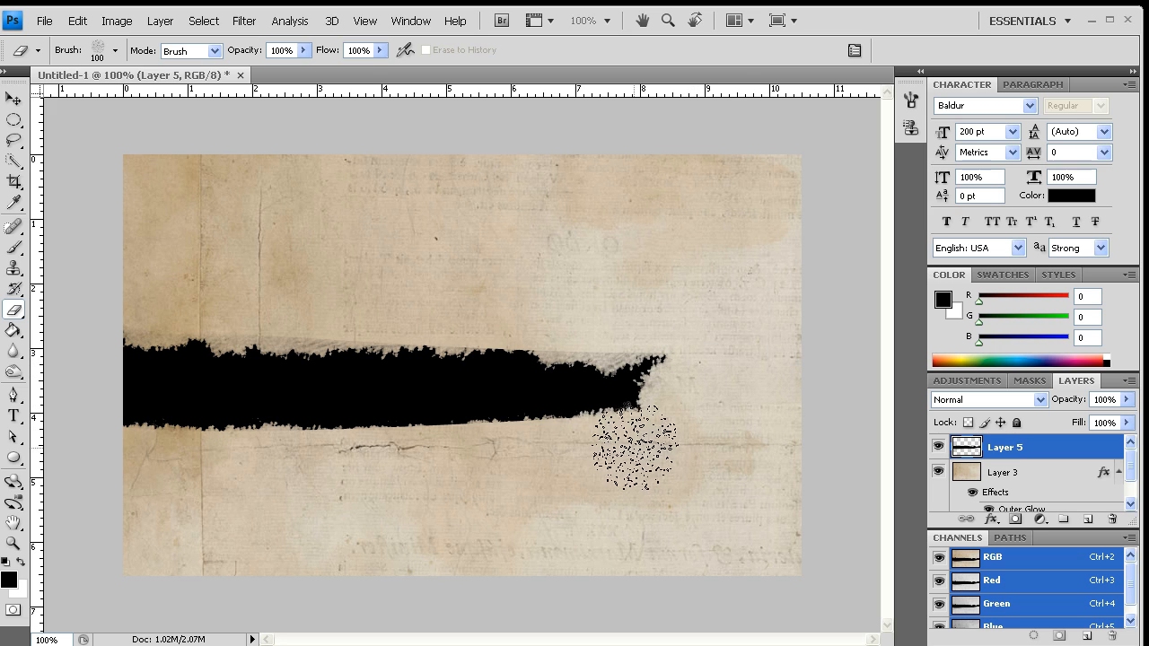
{"action": "left_click_drag", "start_coordinate": [637, 449], "coordinate": [458, 449]}
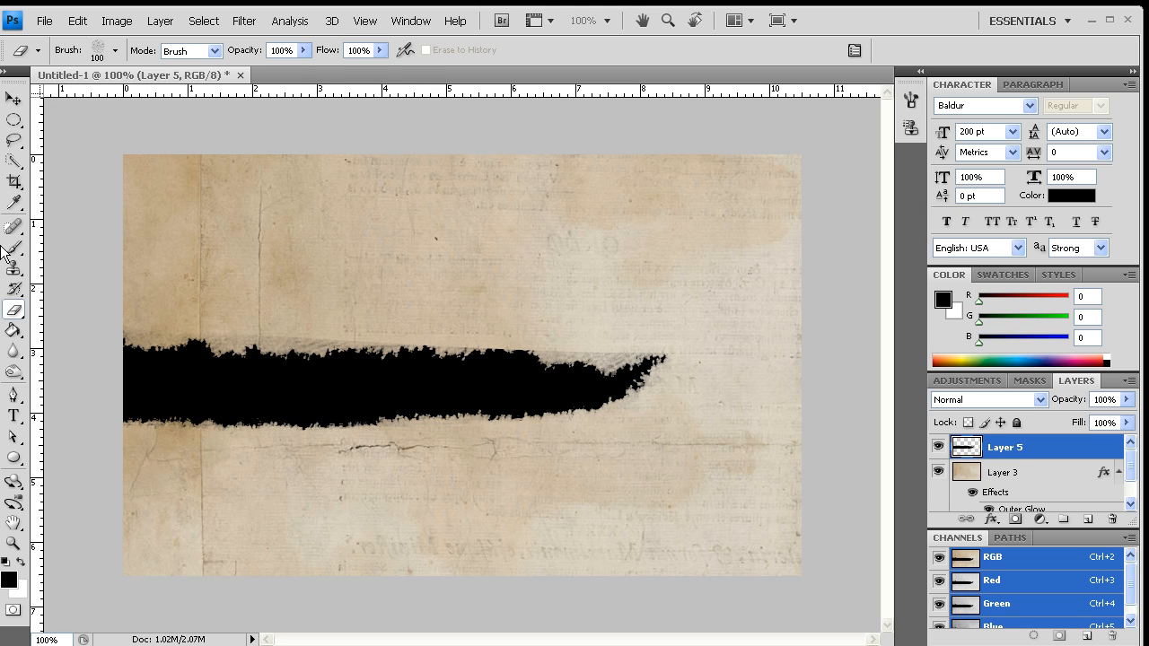
Load Layer 5's torn band as a selection and hide that black band layer.
{"action": "left_click", "coordinate": [14, 123]}
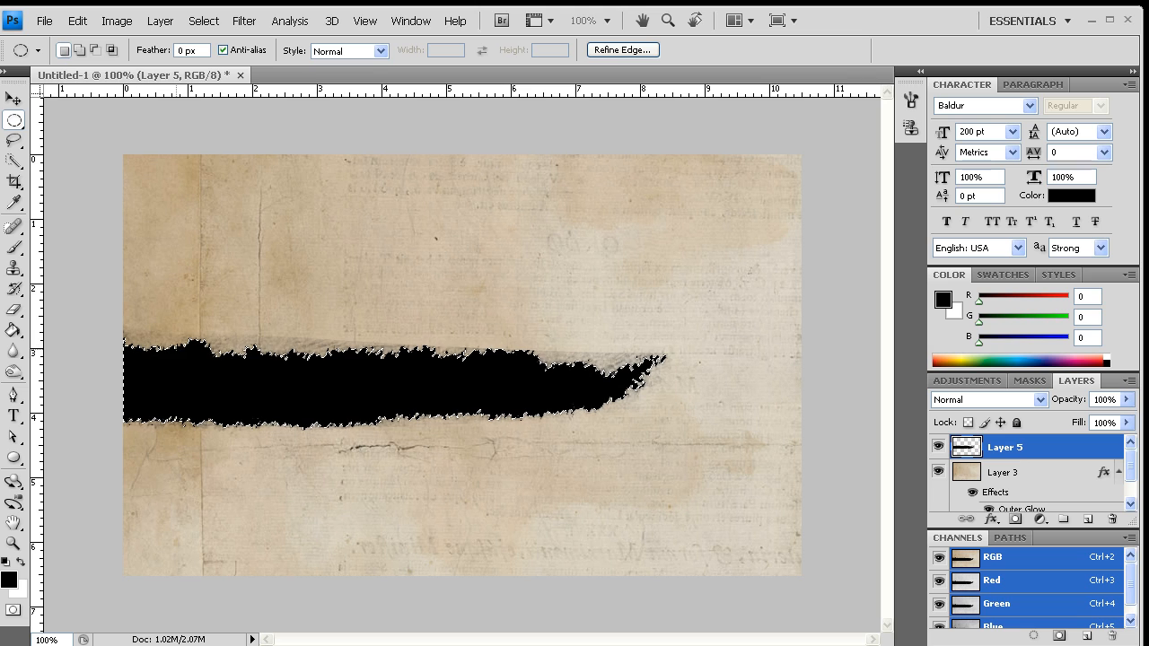
{"action": "left_click", "coordinate": [940, 445]}
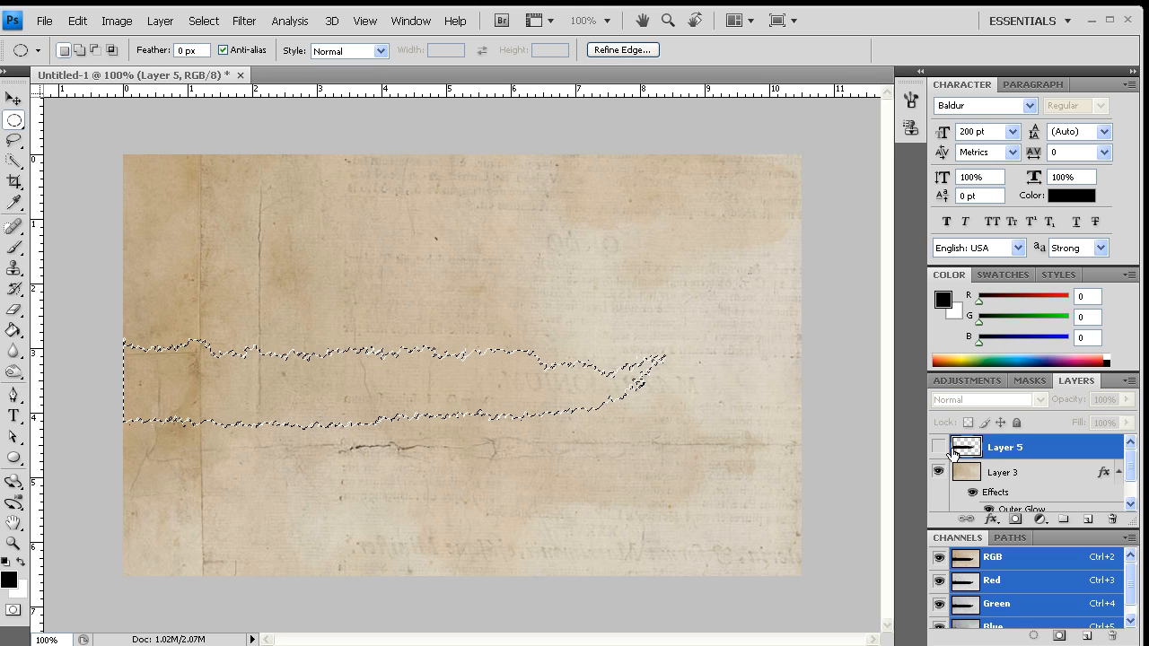
{"action": "left_click", "coordinate": [1006, 465]}
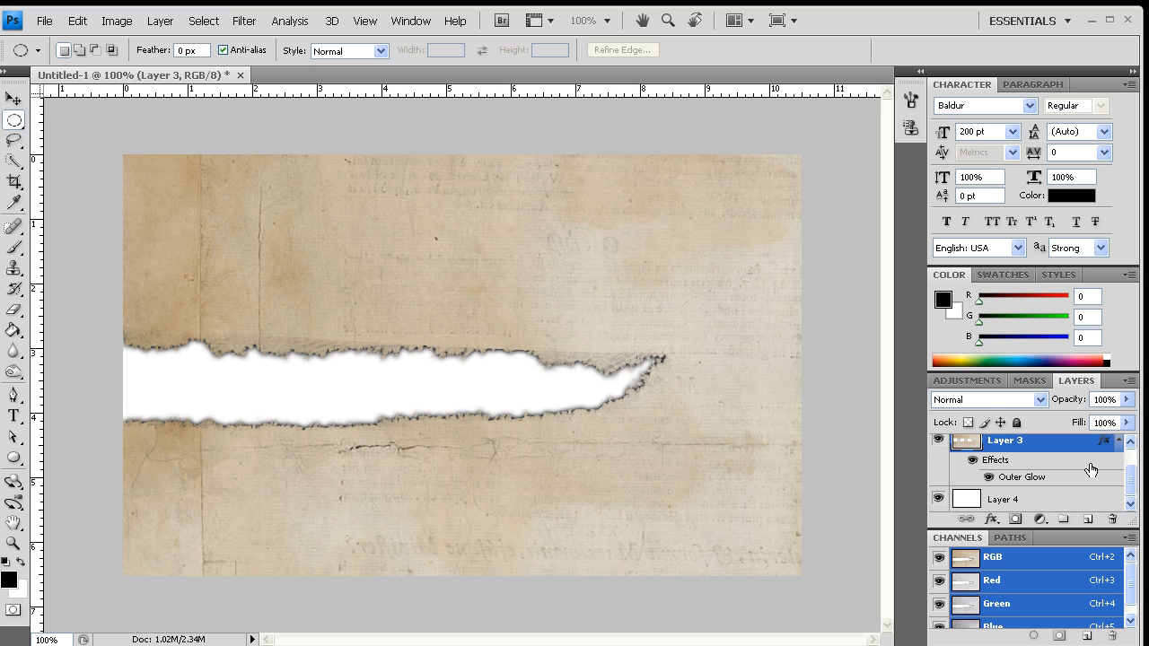
Adjust the Spread and Size of Layer 3's Outer Glow into a thin dark rim.
{"action": "double_click", "coordinate": [1020, 478]}
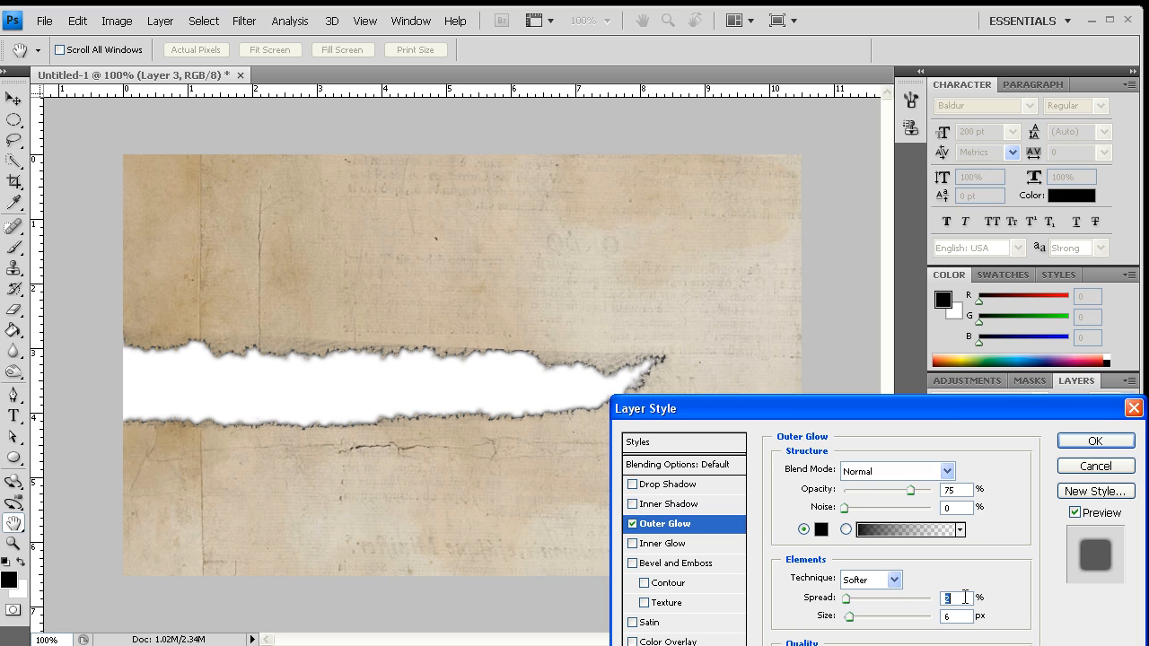
{"action": "left_click", "coordinate": [1095, 442]}
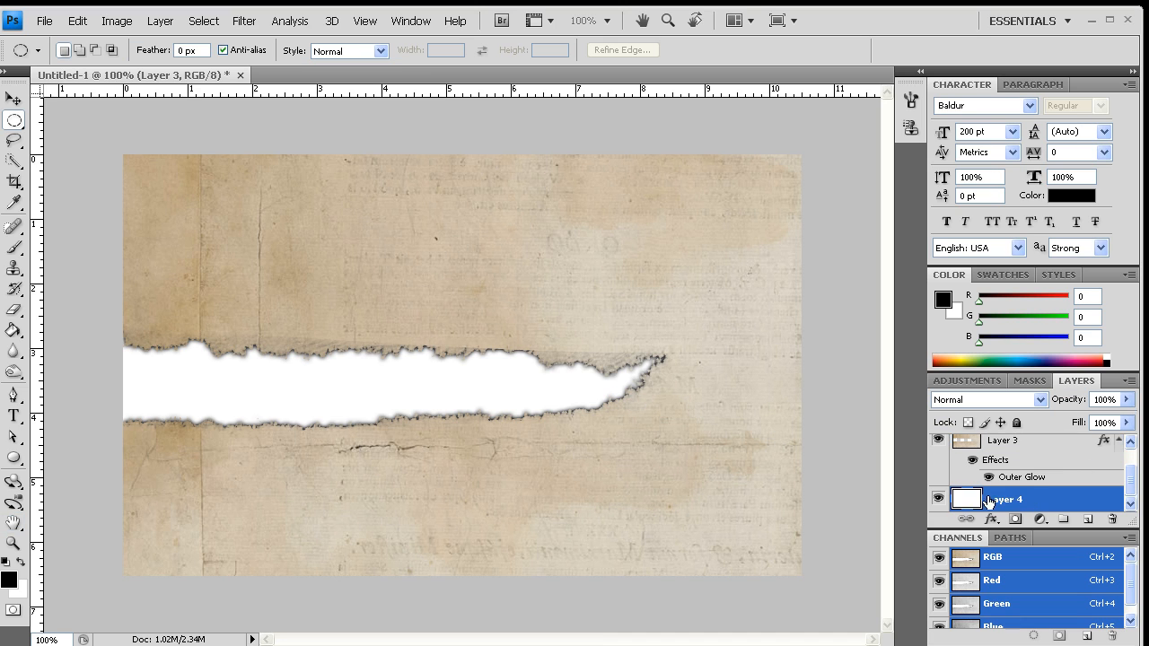
Fill Layer 4 with a dark gray gradient behind the paper, then reactivate the paper layer.
{"action": "left_click", "coordinate": [14, 330]}
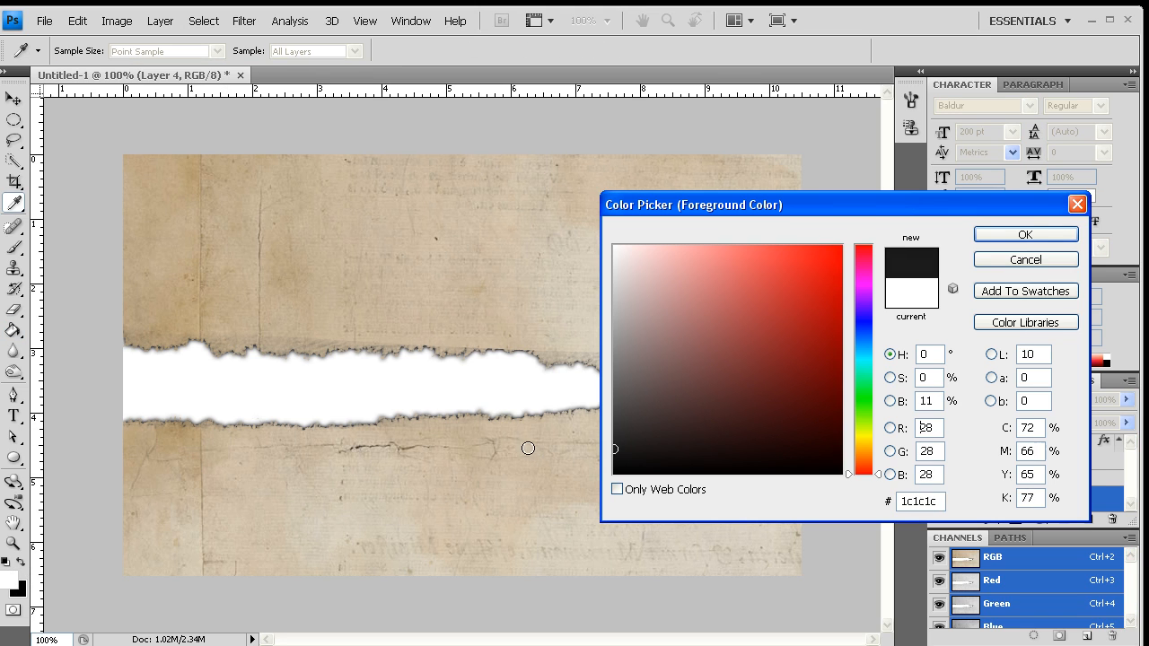
{"action": "left_click", "coordinate": [1023, 233]}
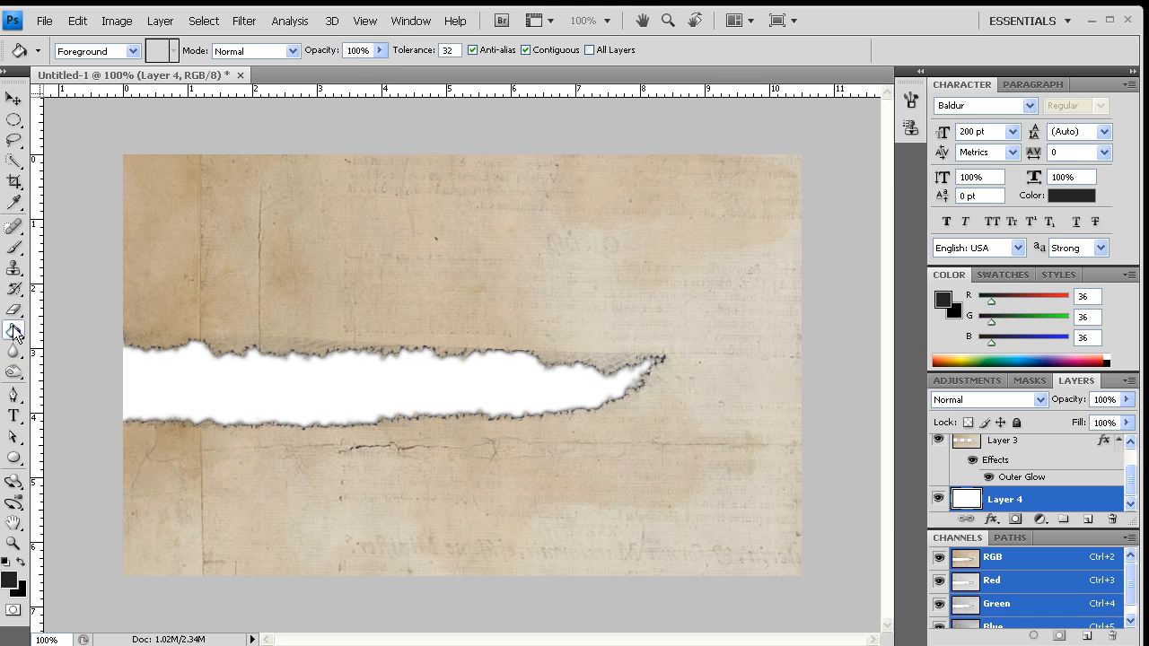
{"action": "left_click", "coordinate": [14, 330]}
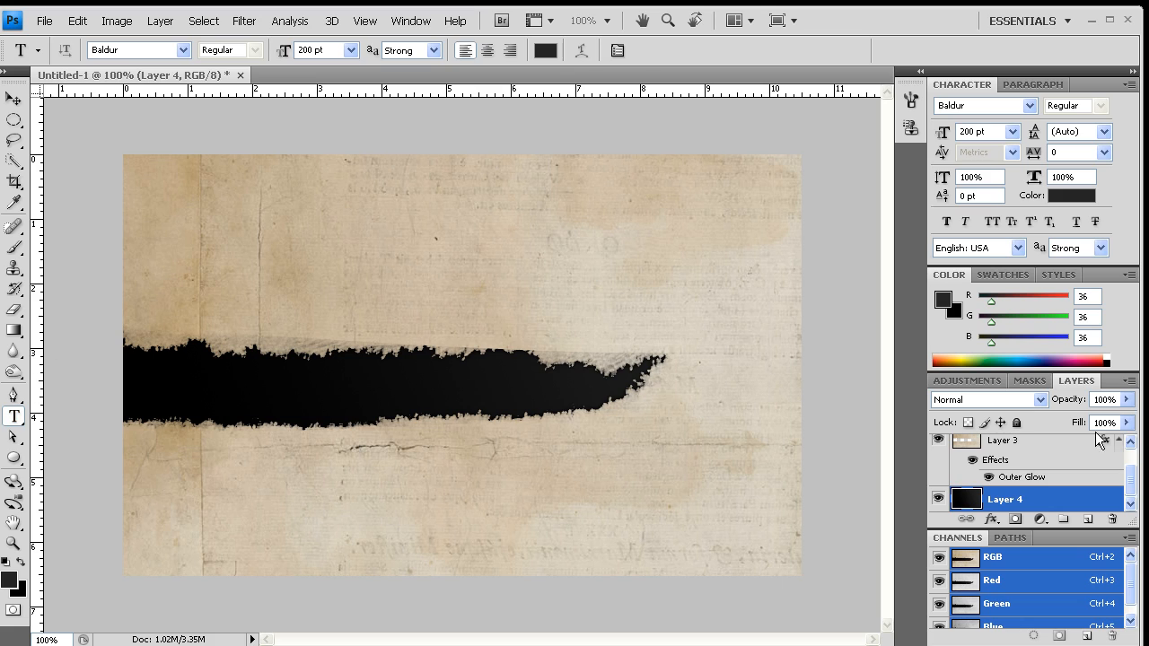
{"action": "left_click", "coordinate": [1014, 447]}
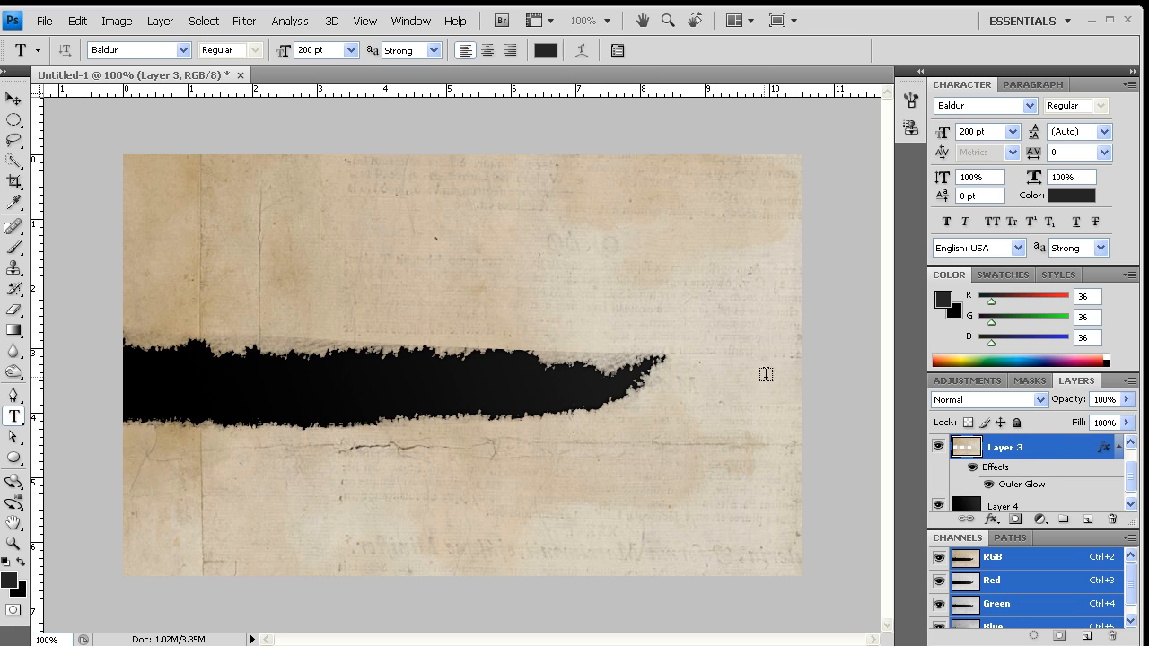
{"action": "left_click", "coordinate": [14, 98]}
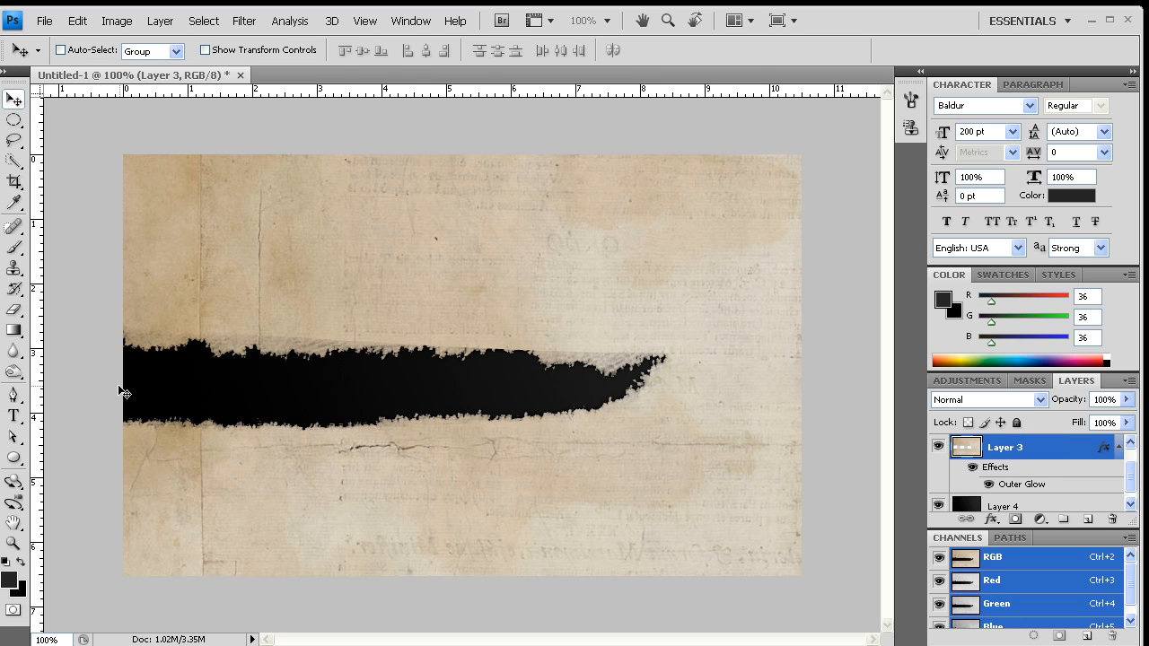
{"action": "mouse_move", "coordinate": [223, 352]}
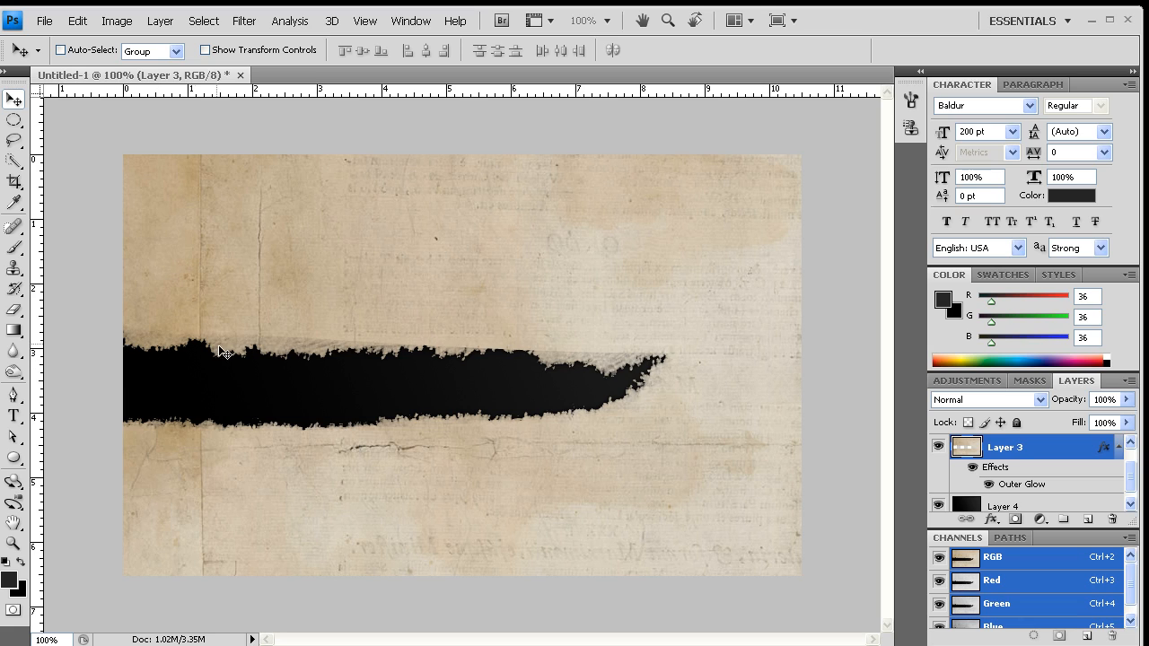
{"action": "mouse_move", "coordinate": [409, 399]}
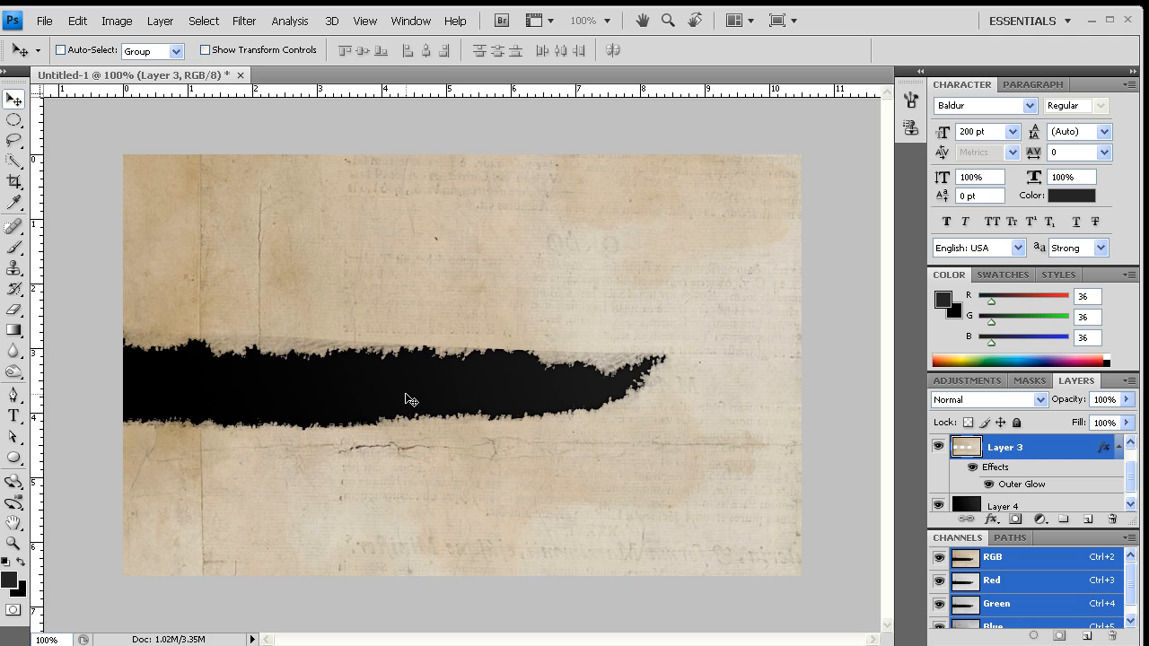
{"action": "mouse_move", "coordinate": [188, 410]}
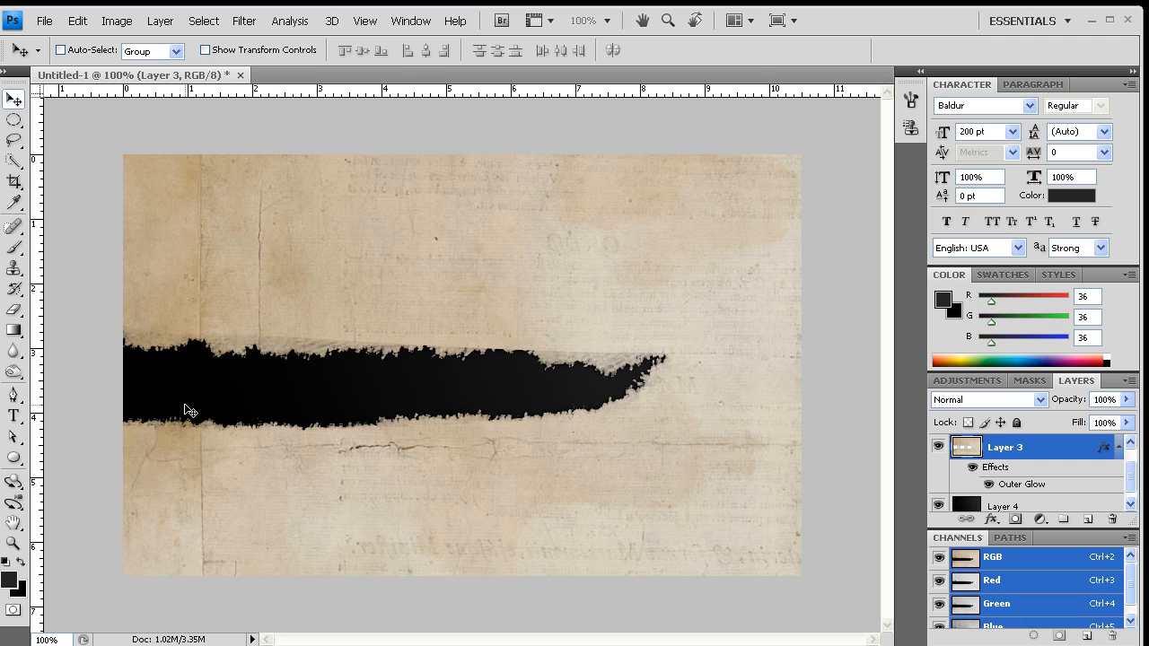